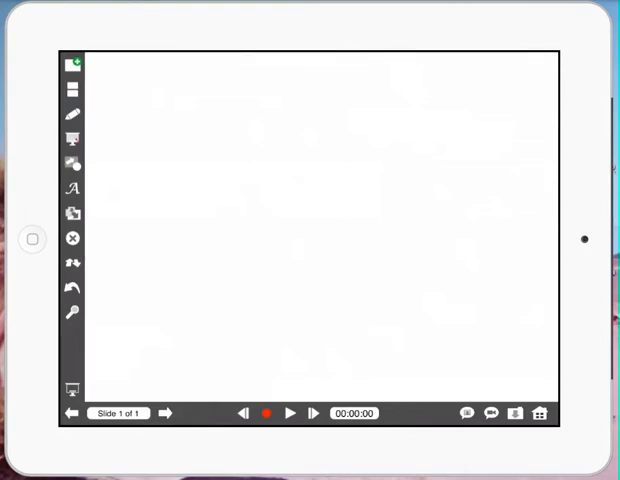
# Insert a web browser onto the blank slide from the Insert menu.
pyautogui.click(72, 212)
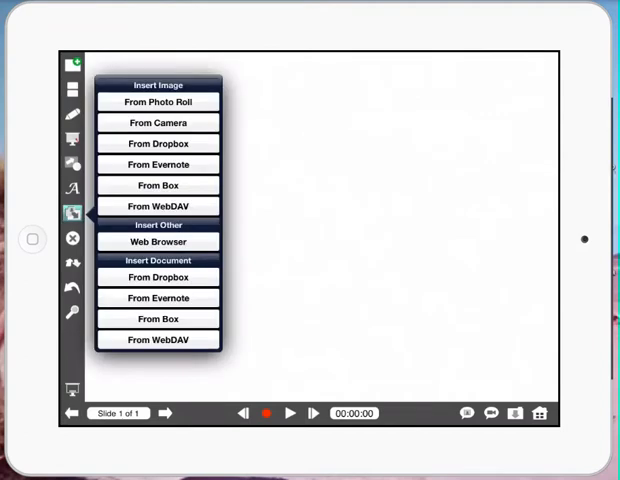
pyautogui.click(158, 241)
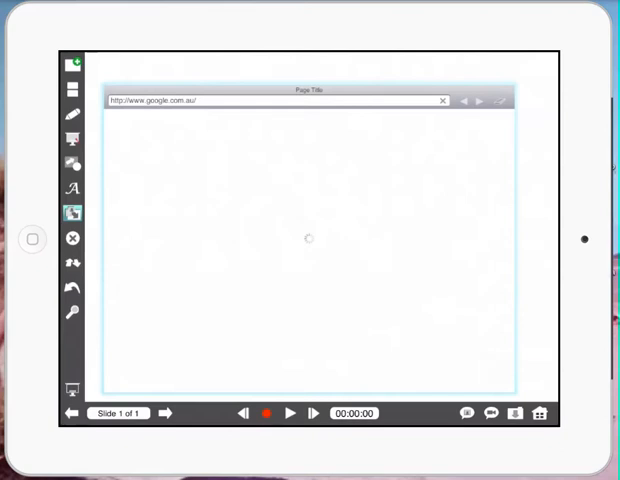
# Search Google for 'whales' in the embedded browser.
pyautogui.click(442, 100)
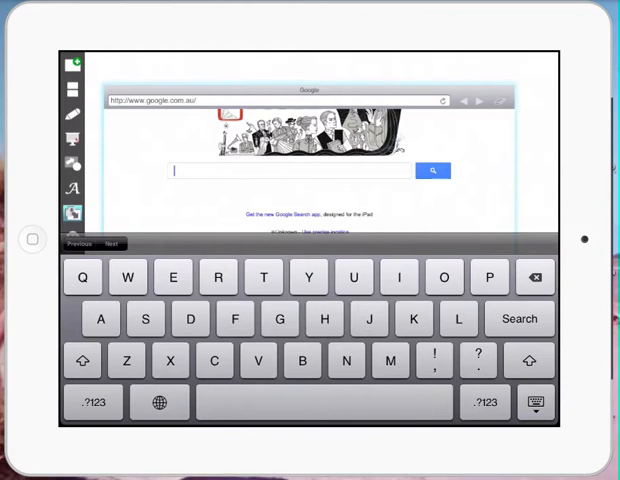
pyautogui.write('whales')
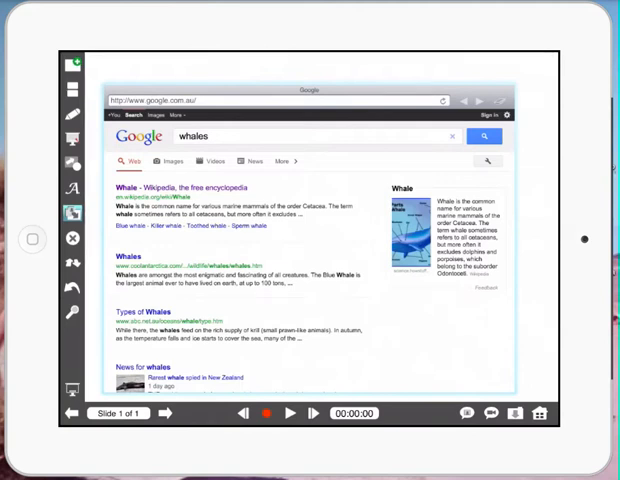
pyautogui.doubleClick(183, 188)
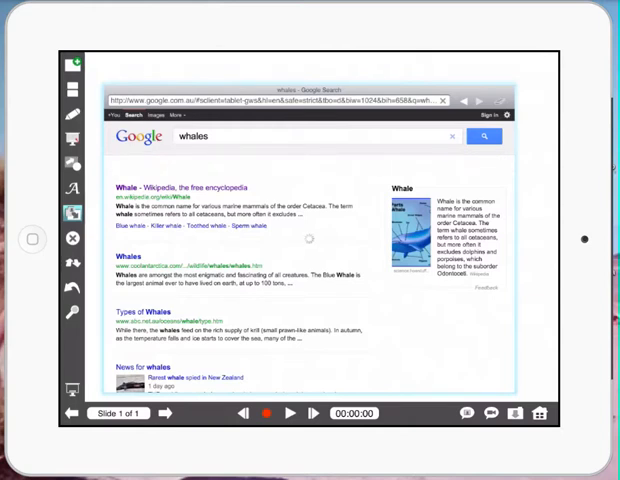
# Open the 'Whale - Wikipedia' result and scroll through the article.
pyautogui.click(186, 187)
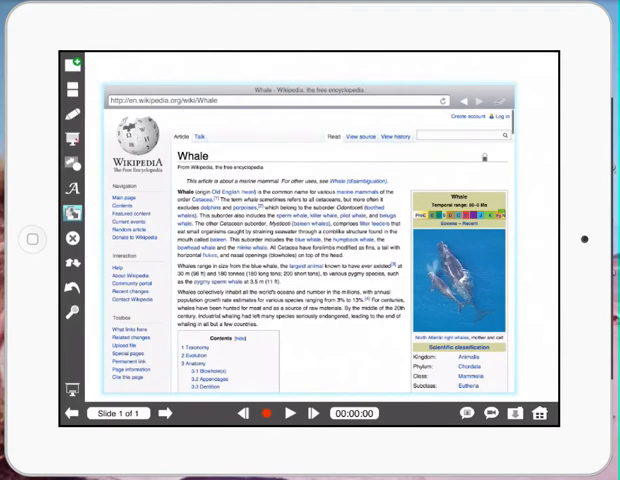
pyautogui.scroll(-3)
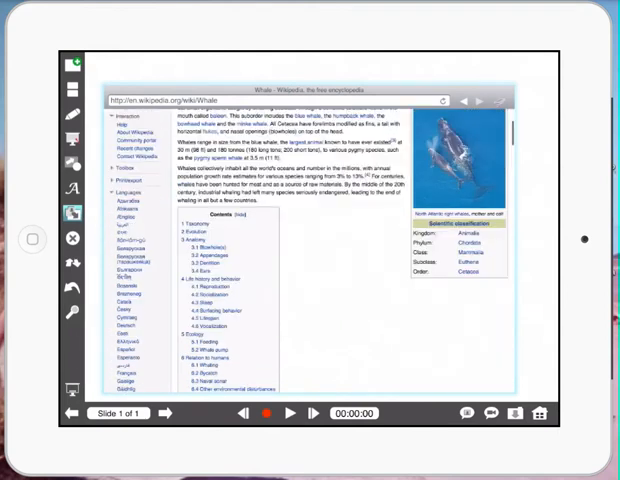
pyautogui.scroll(3)
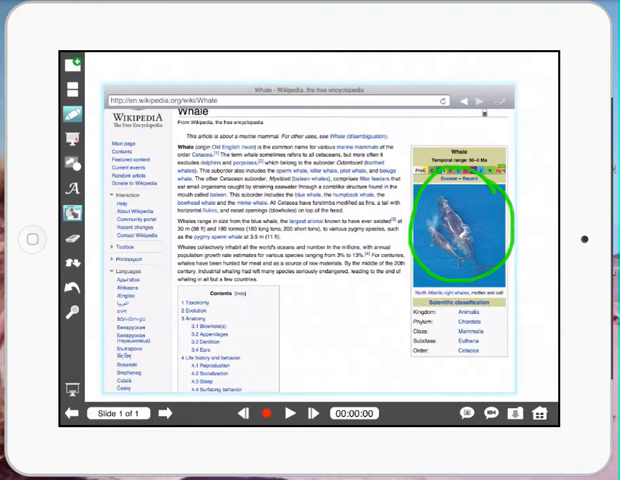
# Draw a green pen stroke over the Whale disambiguation note.
pyautogui.moveTo(315, 140); pyautogui.dragTo(385, 140)
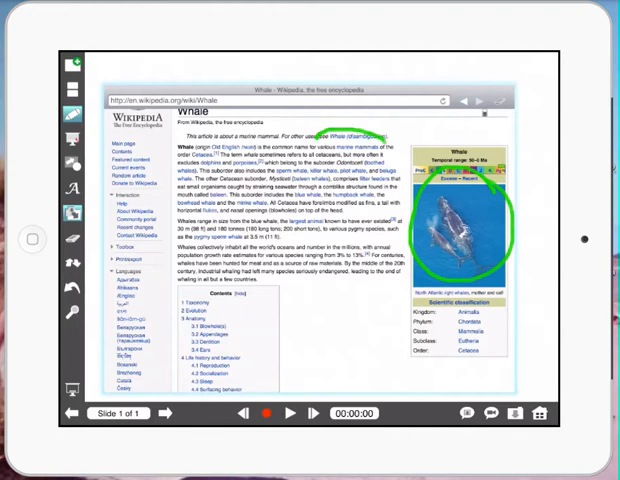